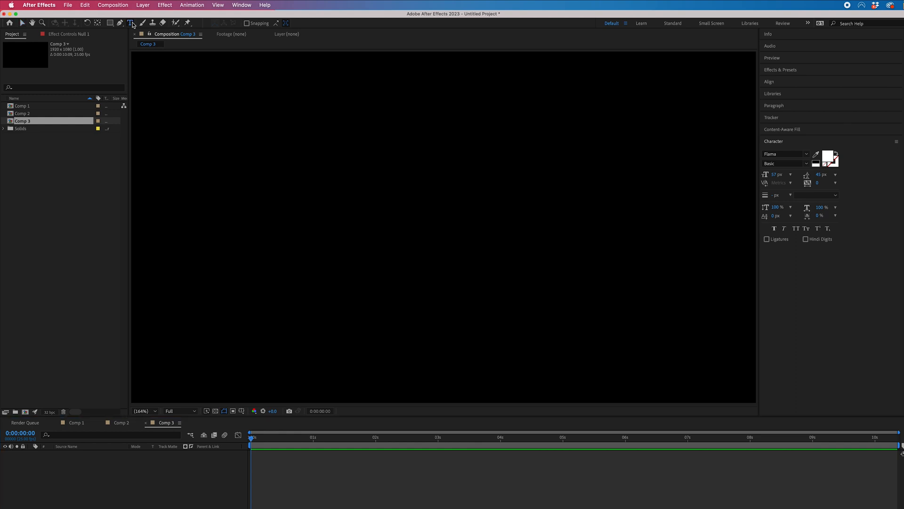
Add a new yellow solid layer from Layer > New > Solid in Comp 3
left_click(142, 5)
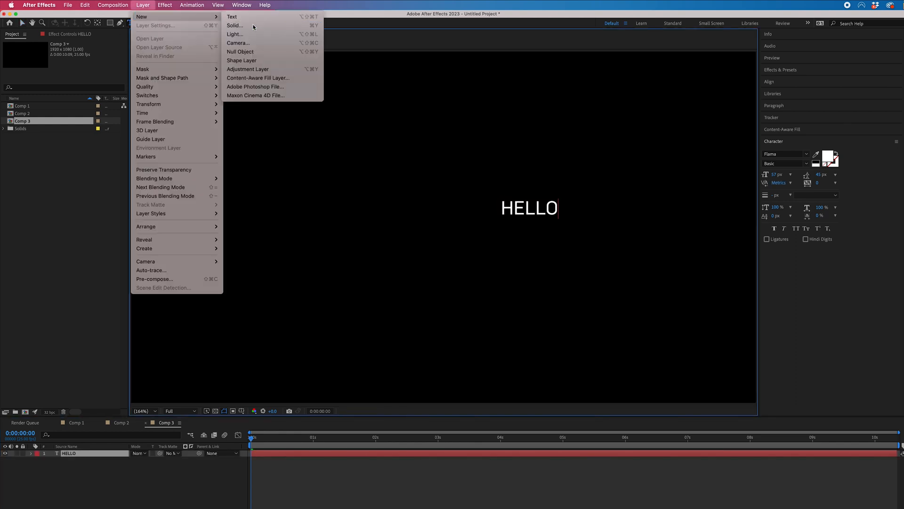
left_click(234, 26)
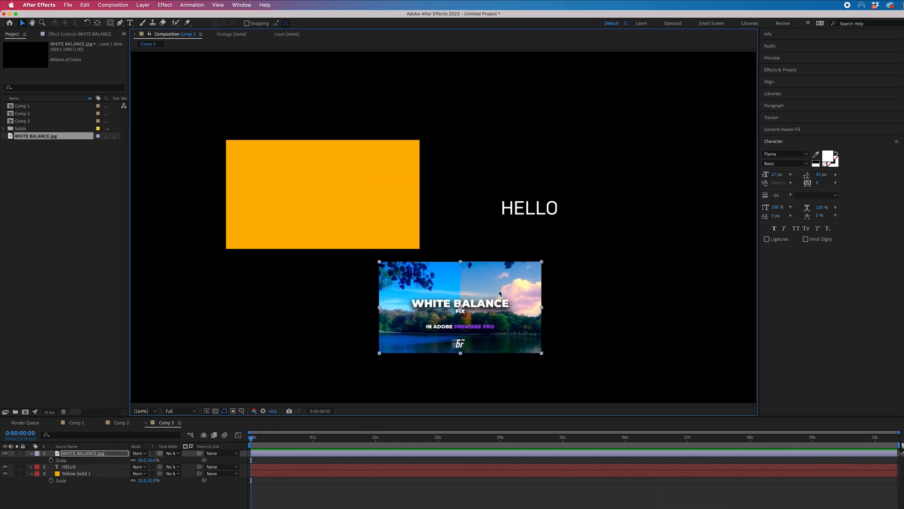
Reveal the HELLO text layer's Scale (100%) and open the Layer menu
left_click(69, 466)
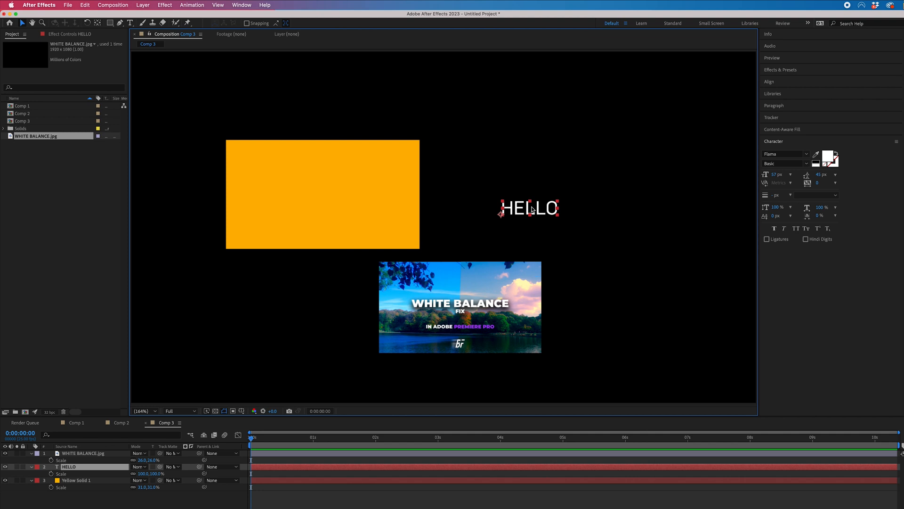
left_click(142, 4)
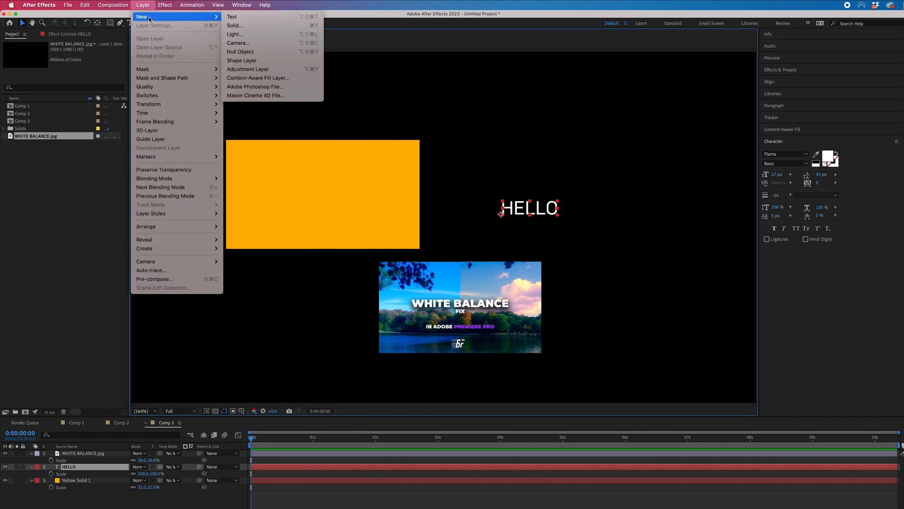
Create a Null Object layer, Null 2, atop Comp 3
left_click(240, 52)
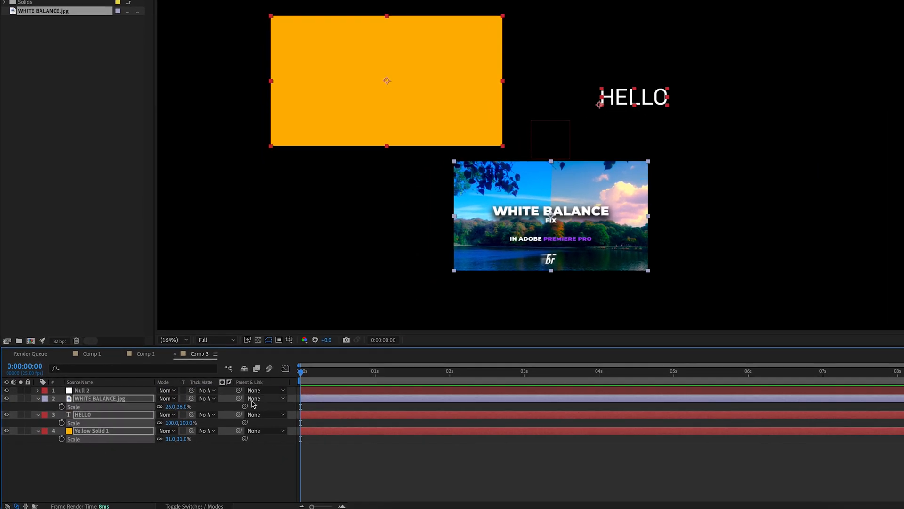
mouse_move(238, 398)
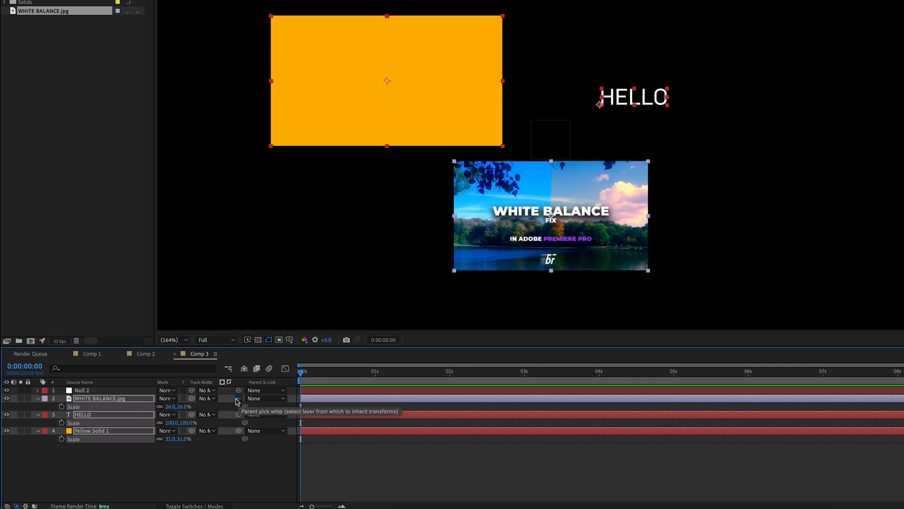
Parent the thumbnail image and another layer to Null 2 via pick whip and dropdown
left_click_drag(236, 398, 84, 390)
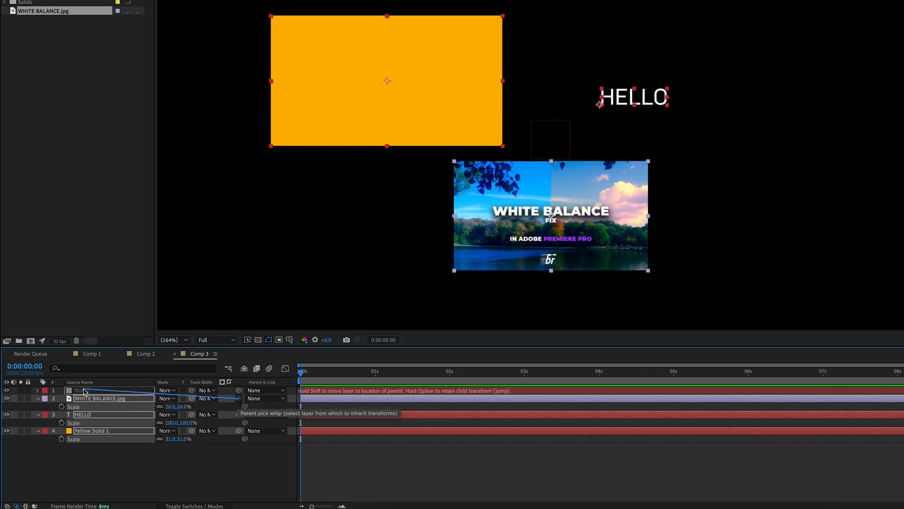
left_click(265, 398)
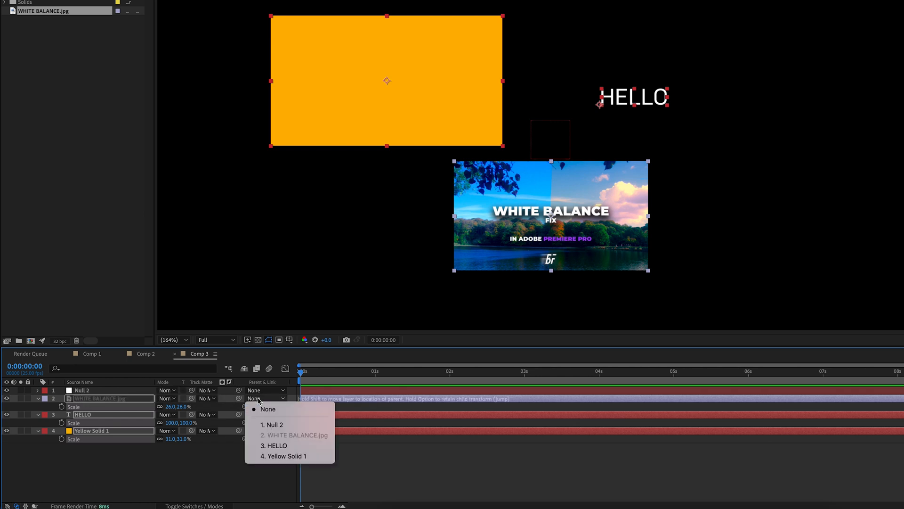
left_click(273, 425)
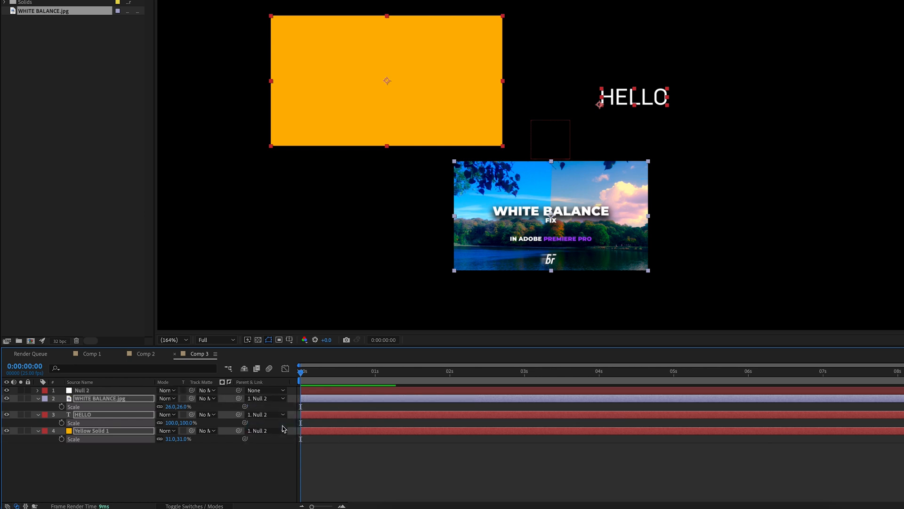